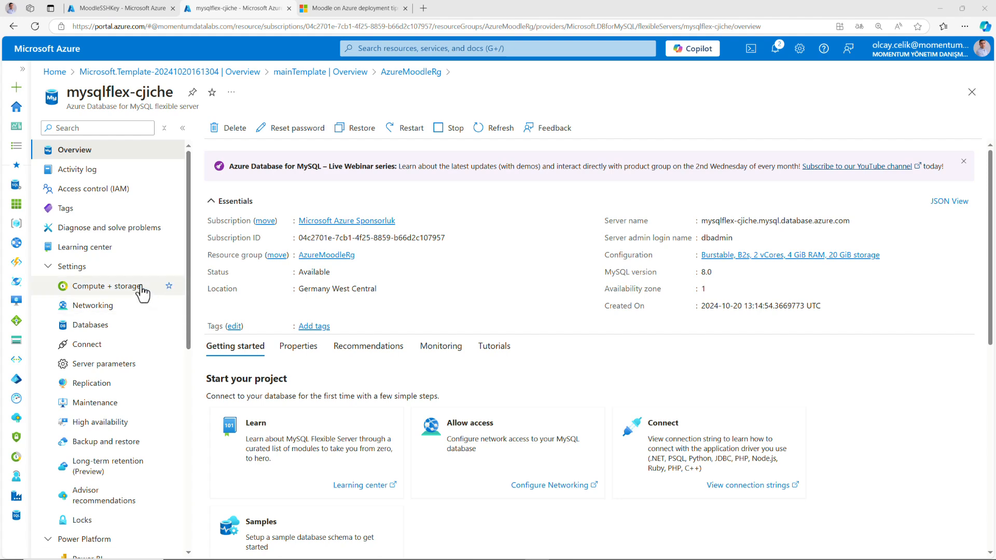
Show the Compute + storage page of mysqlflex-cjiche (Burstable B2s, 20 GiB).
left_click(109, 286)
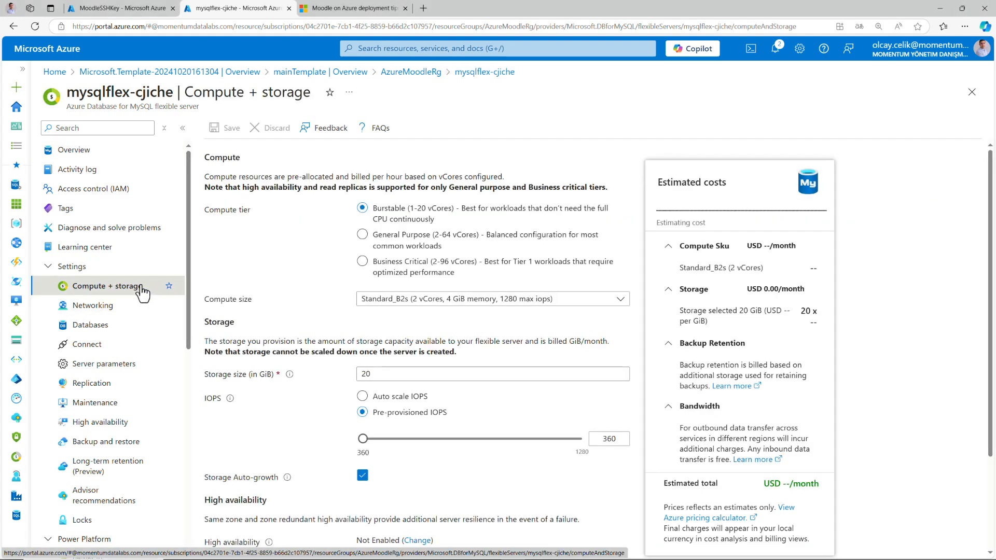